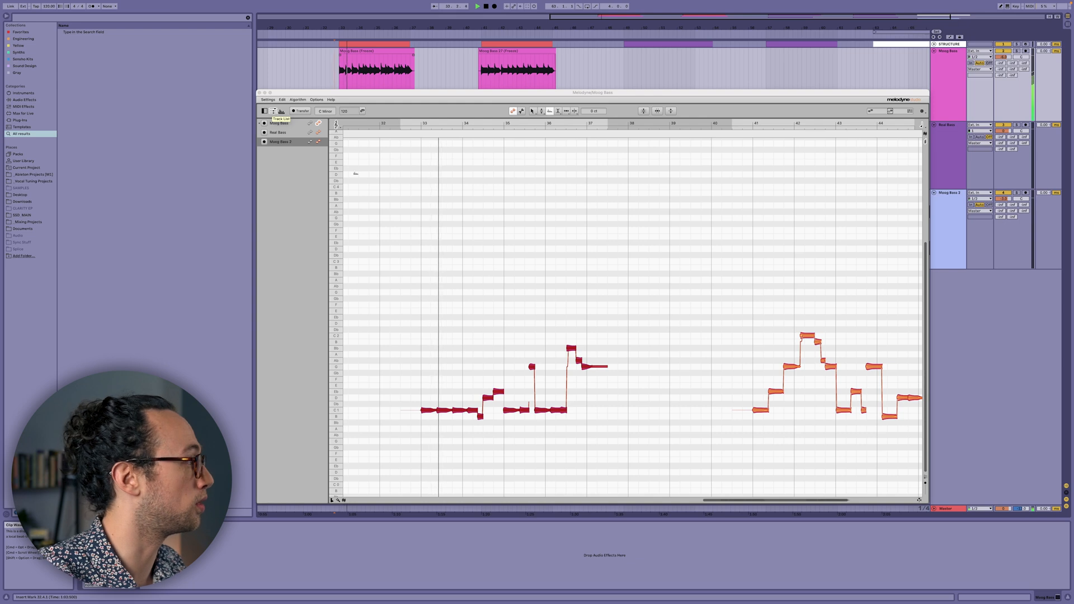
Step: Select the first Moog Bass clip in the Ableton arrangement for editing in Melodyne
left_click(280, 123)
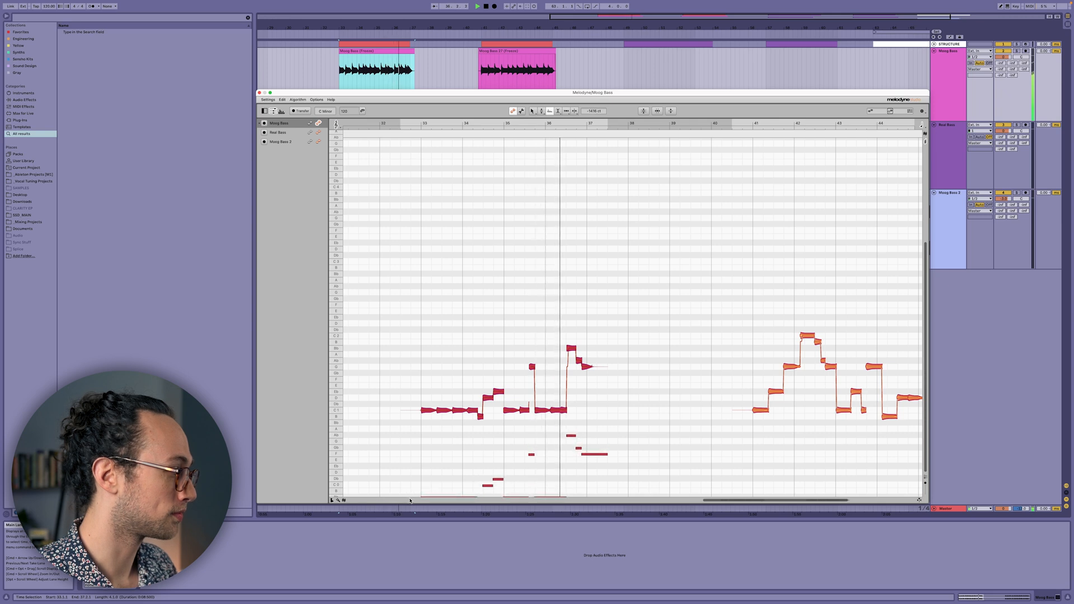
left_click(259, 93)
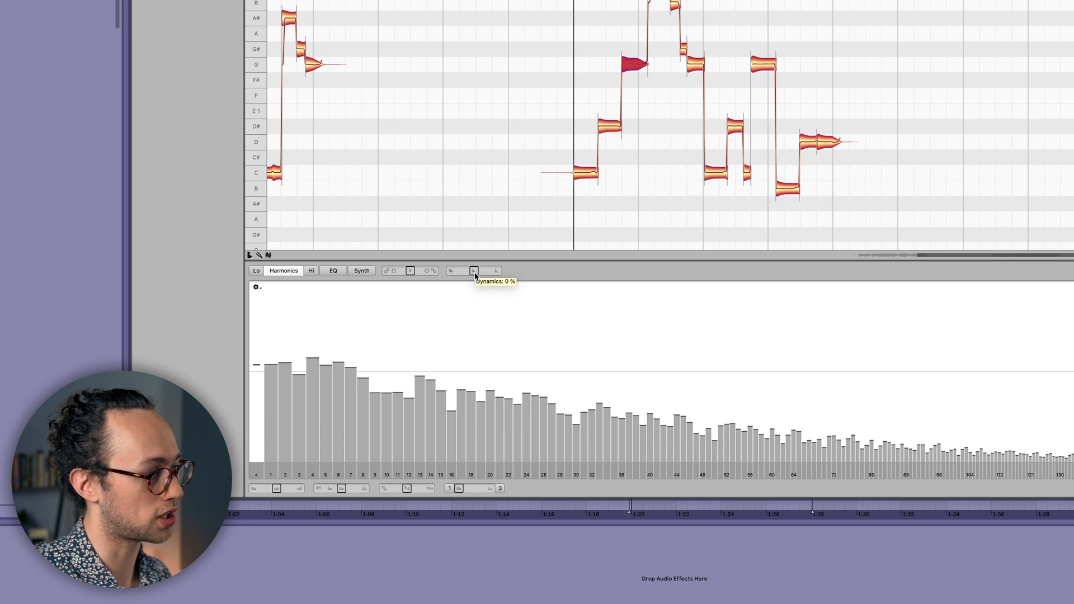
mouse_move(474, 272)
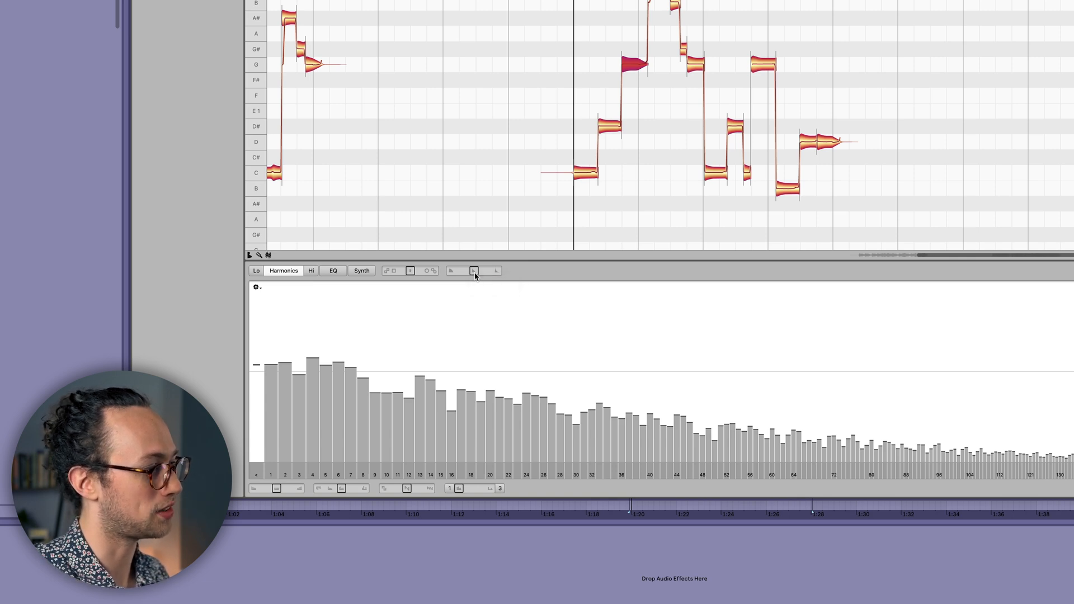
mouse_move(451, 270)
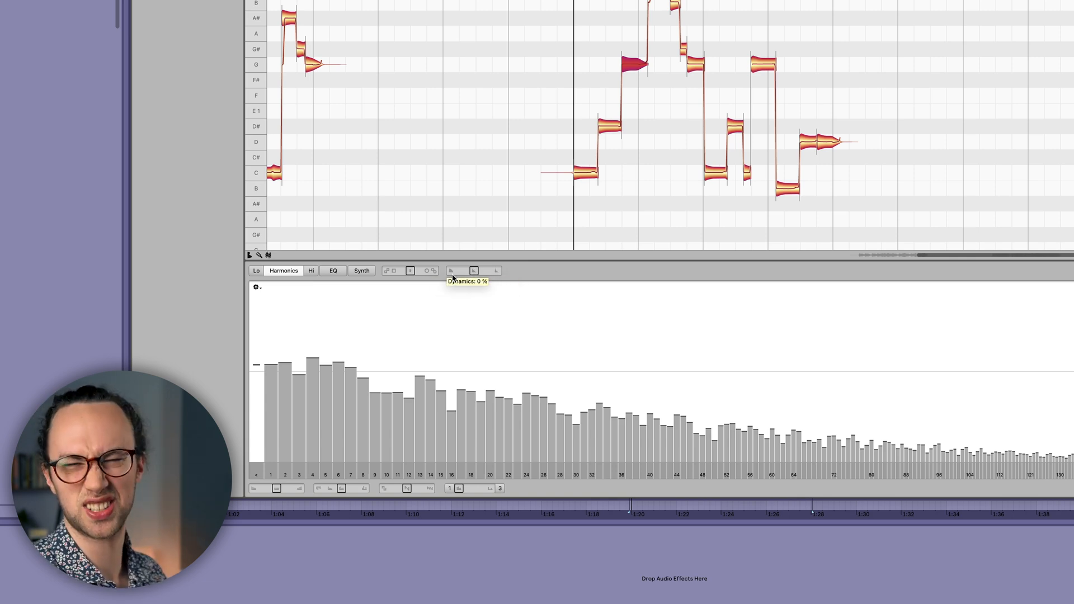
mouse_move(504, 278)
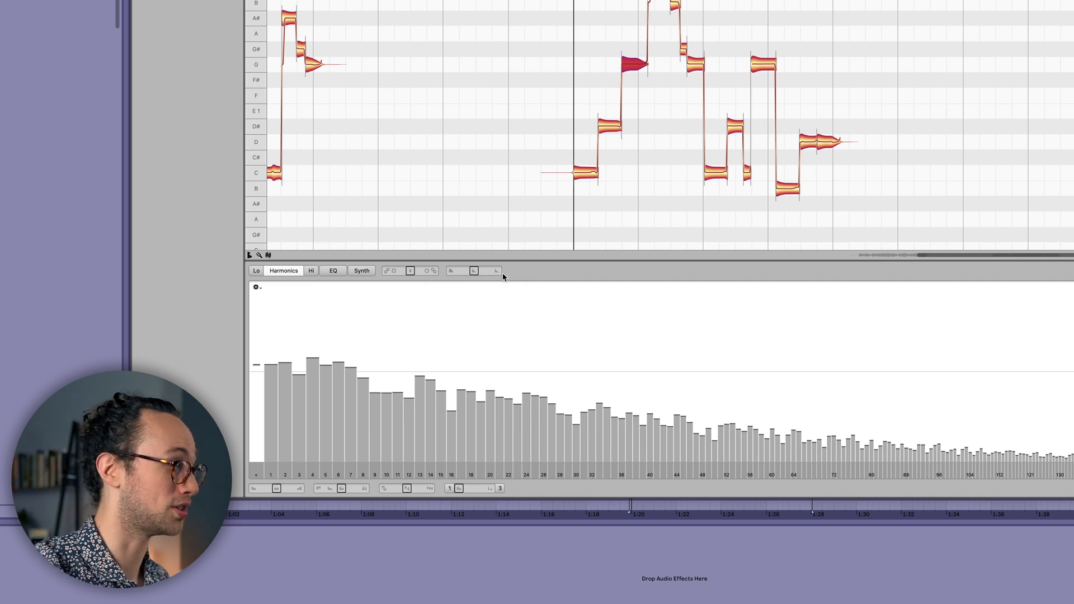
mouse_move(472, 271)
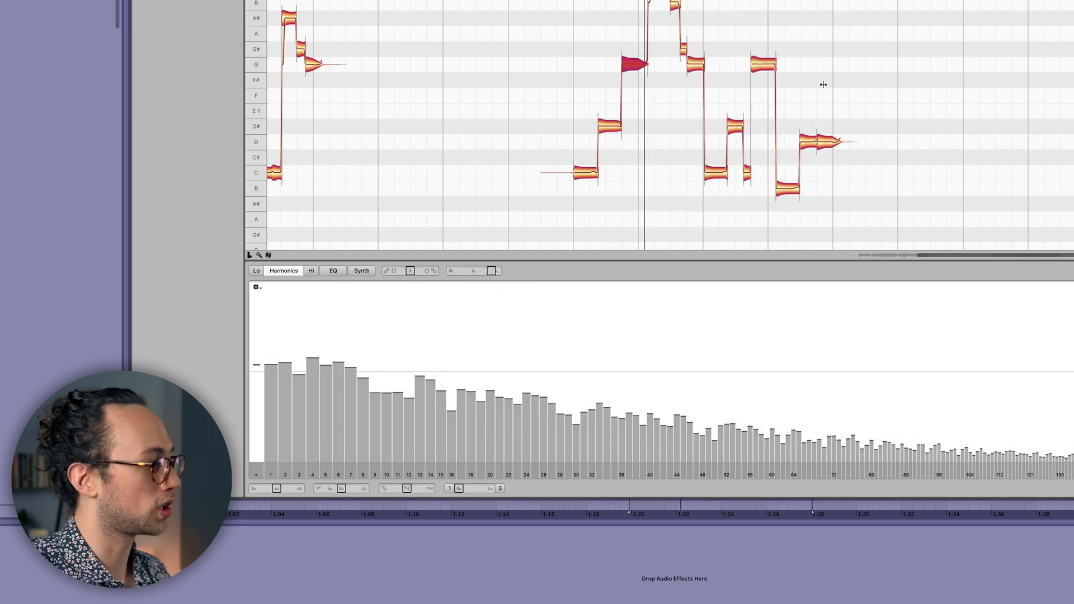
mouse_move(805, 88)
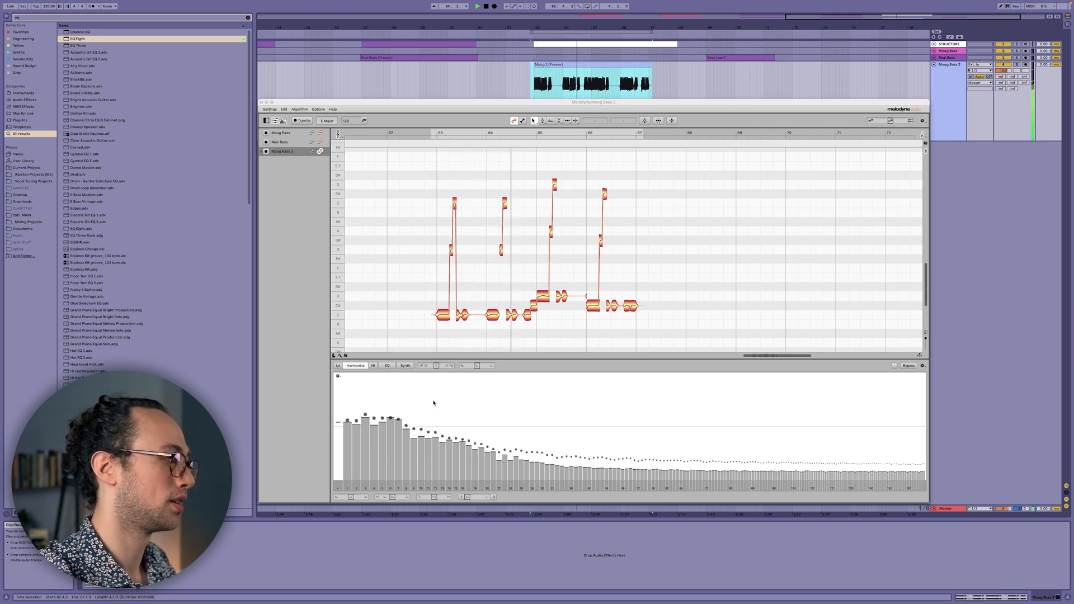
Step: Switch the sound editor to the Synth view with Spectrum, Formant and Amplitude envelopes
left_click(405, 366)
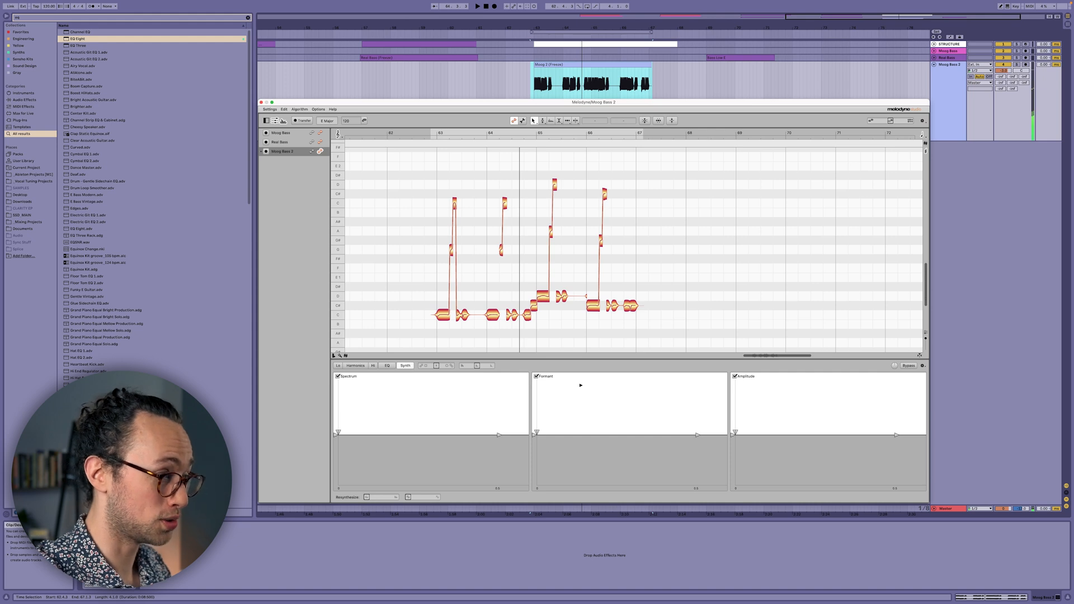